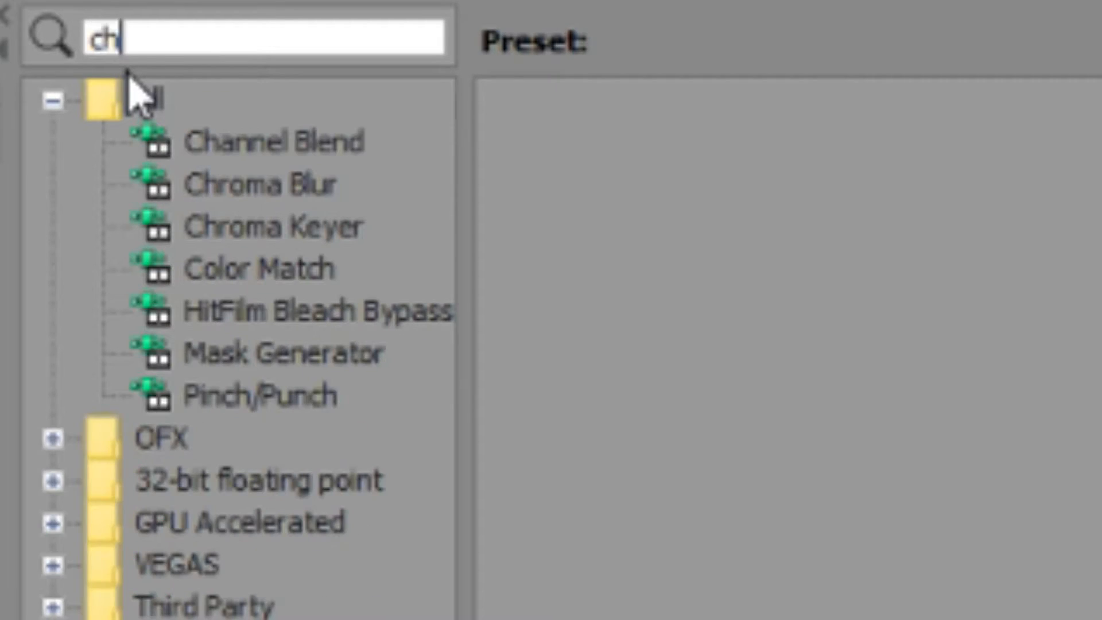
- Apply Chroma Keyer to the green-screen clip and sample the green backdrop as key colour
left_click(148, 99)
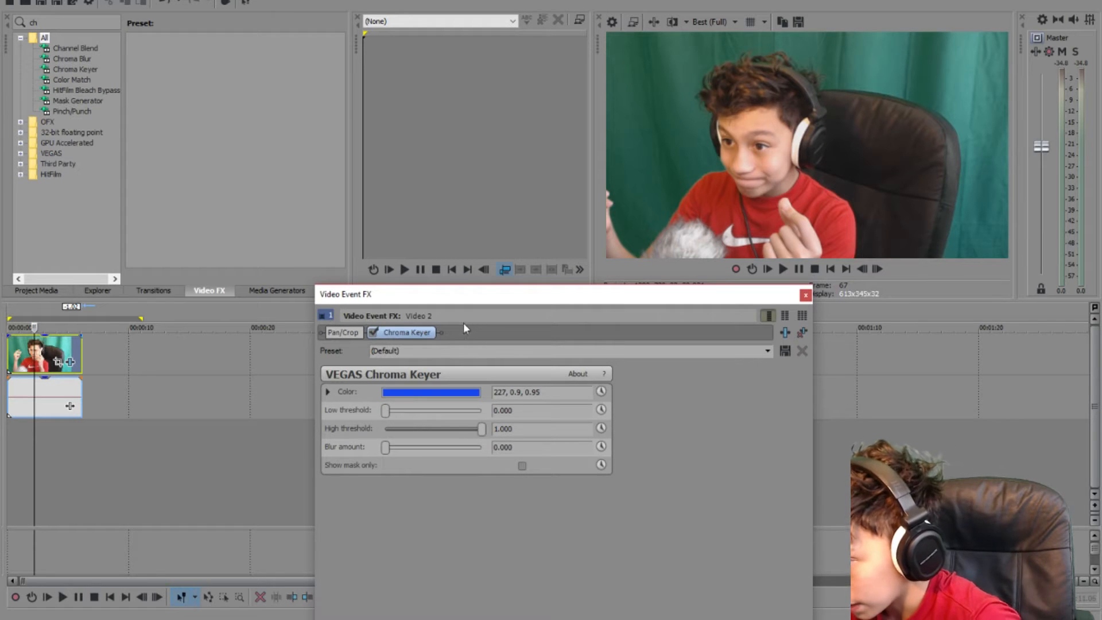
left_click(431, 392)
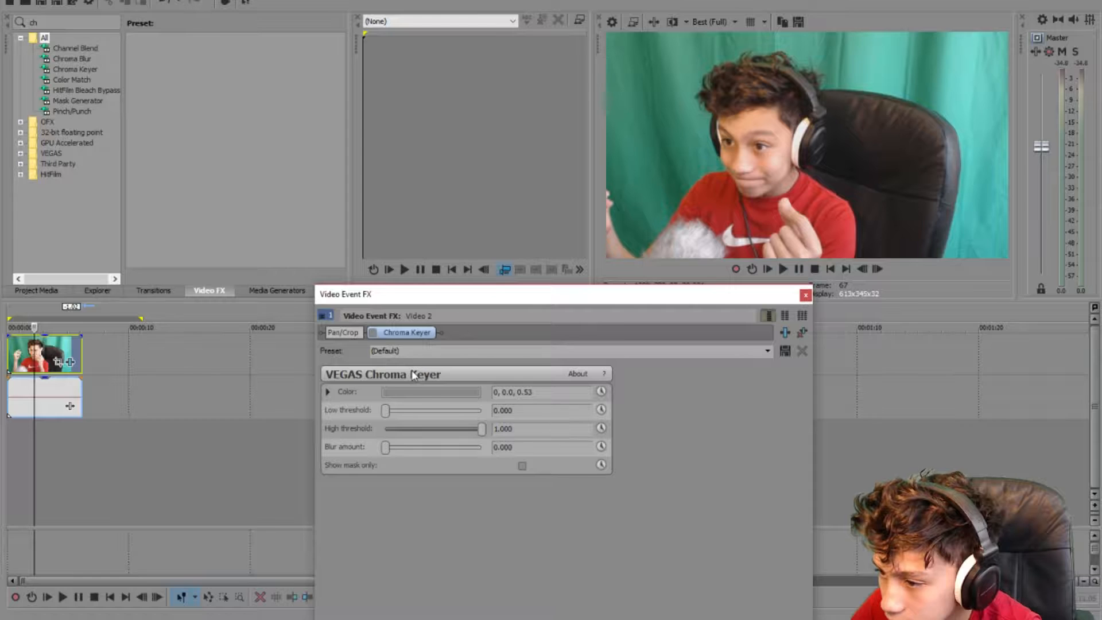
left_click(329, 392)
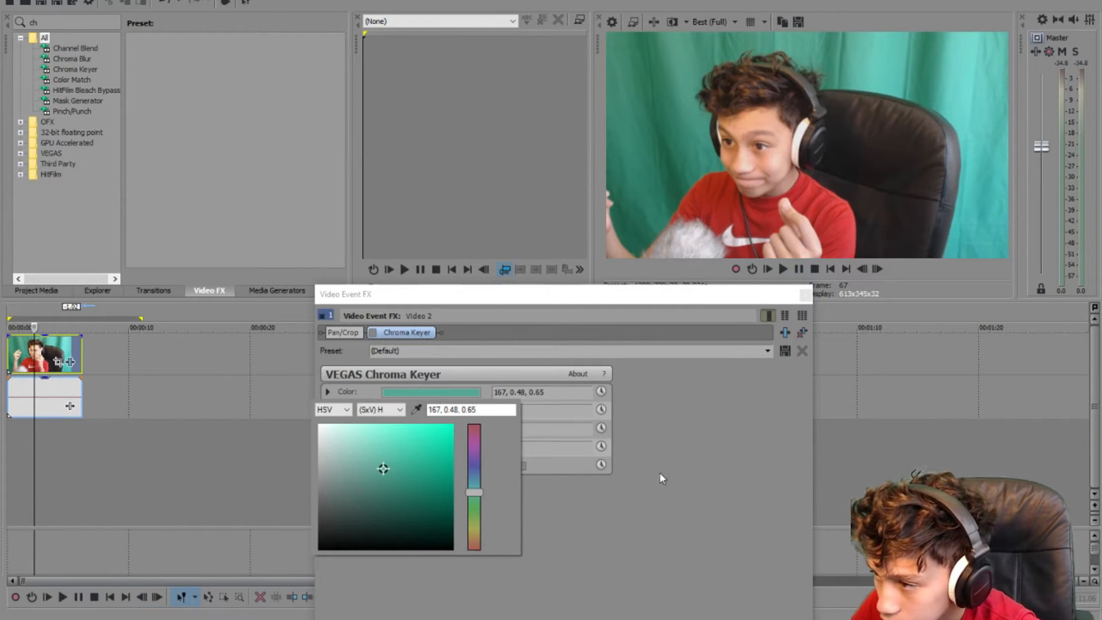
- Re-enable Chroma Keyer and set its key colour to teal HSV 167, 0.76, 1.0
left_click(328, 391)
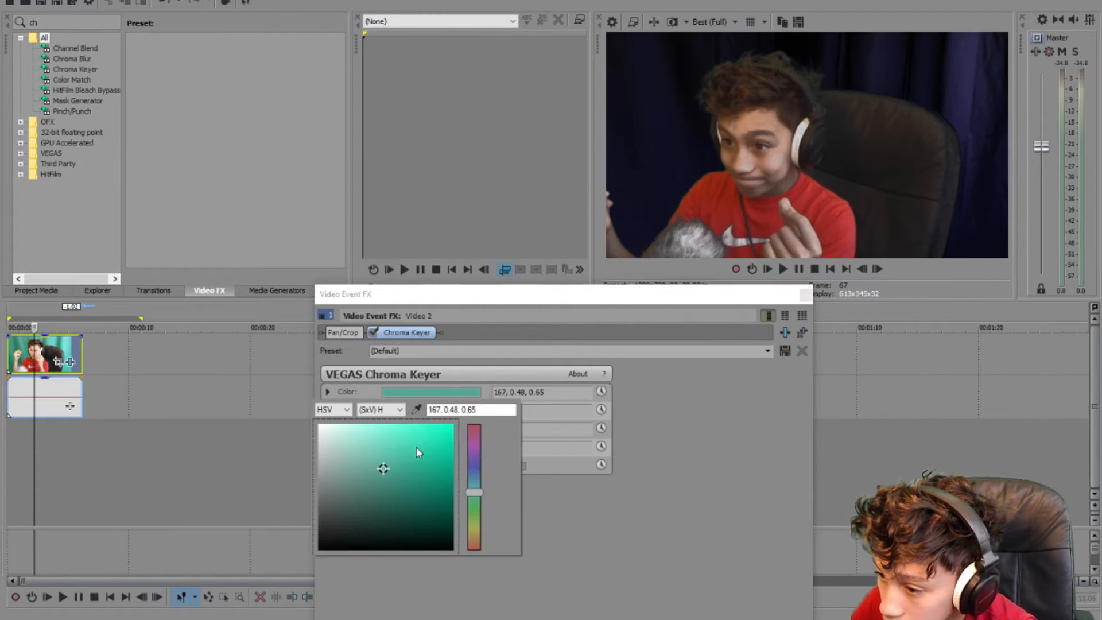
left_click(387, 473)
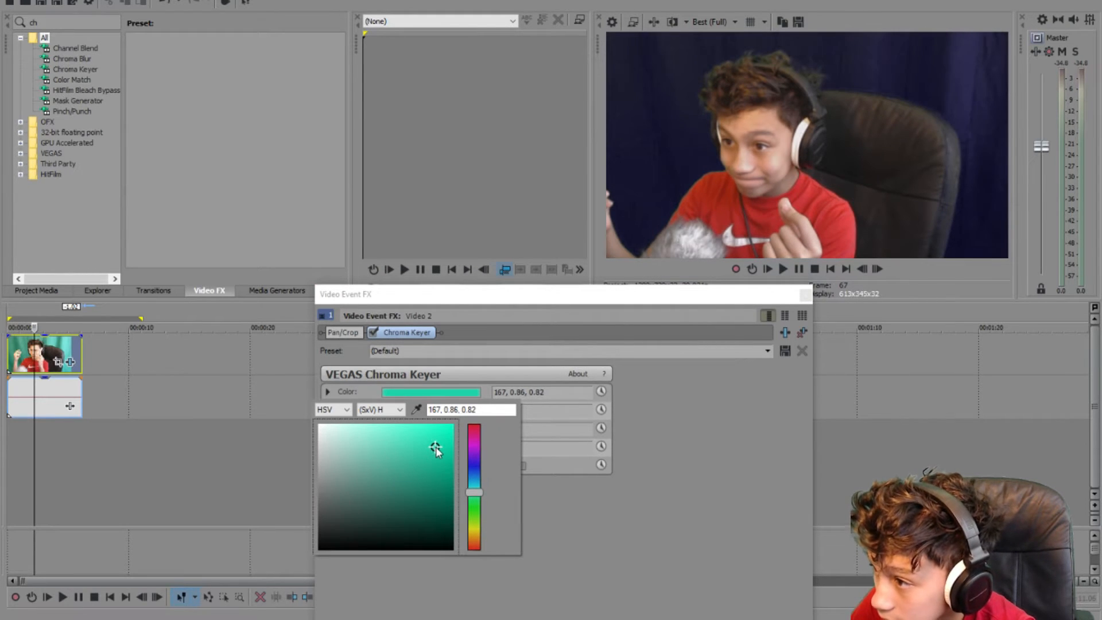
left_click_drag(436, 450, 432, 481)
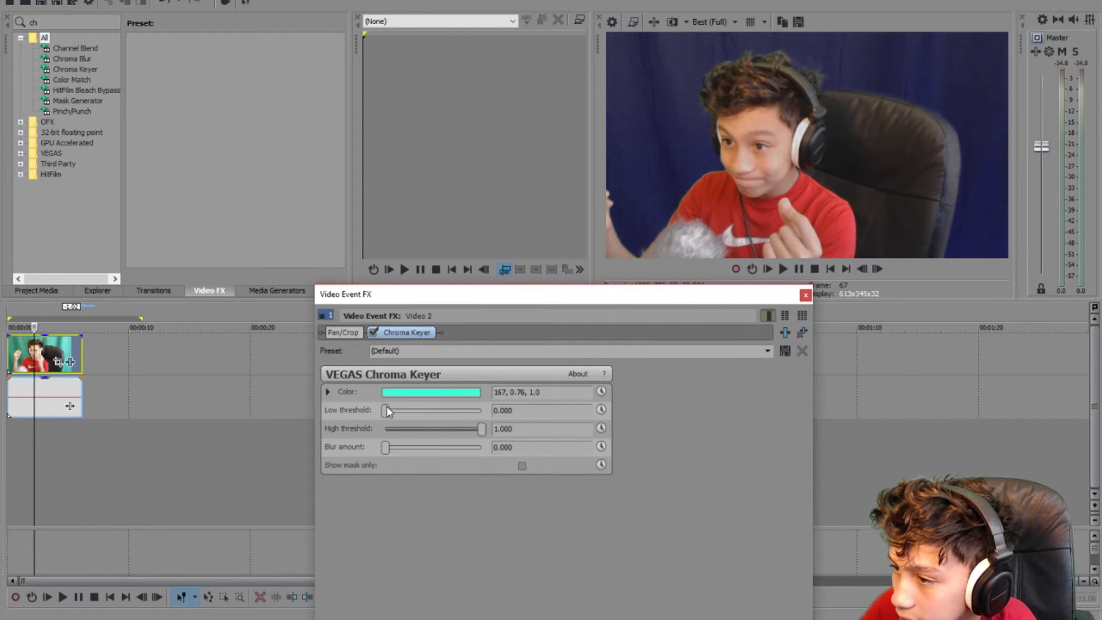
- Set Chroma Keyer low threshold 0.327, high threshold 0.932 and blur 0.136
left_click_drag(385, 410, 430, 410)
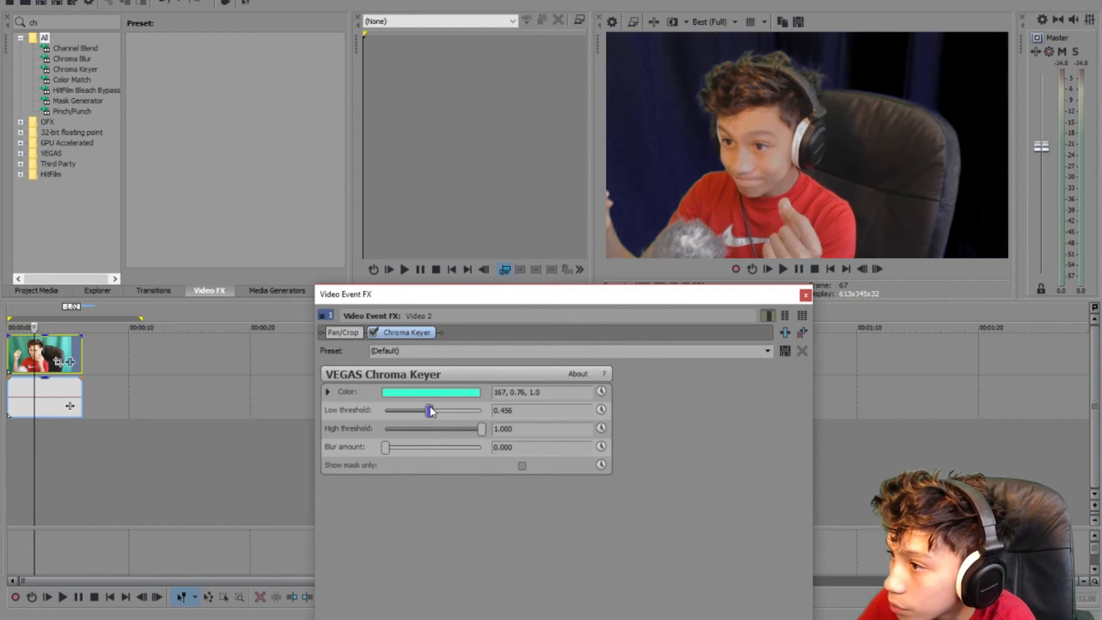
left_click_drag(430, 410, 416, 410)
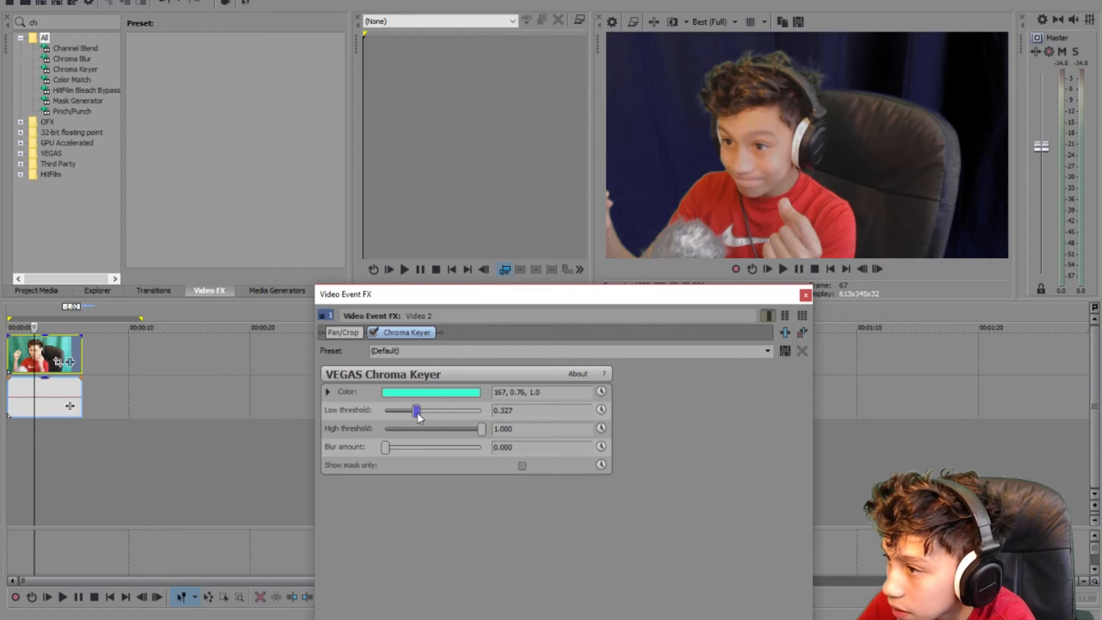
left_click_drag(482, 429, 476, 428)
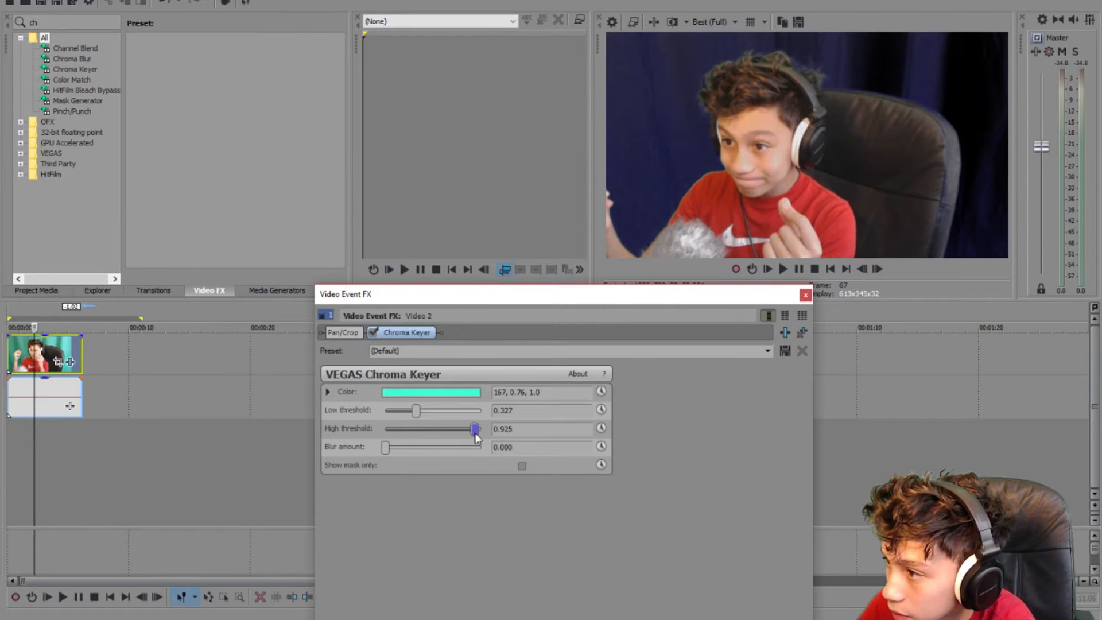
left_click_drag(475, 429, 475, 429)
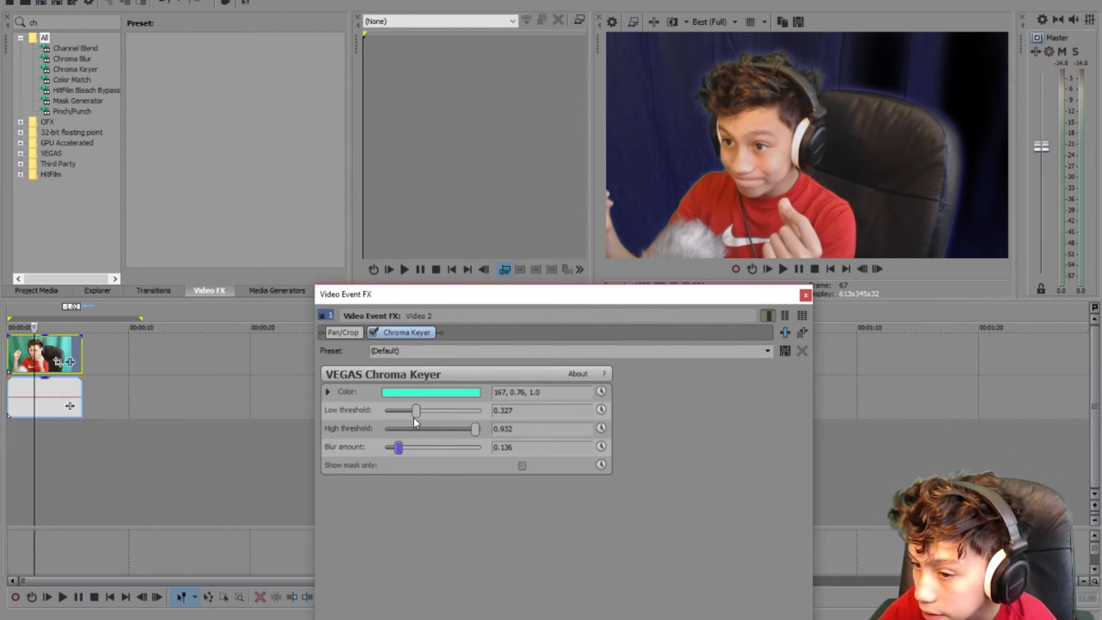
left_click(36, 290)
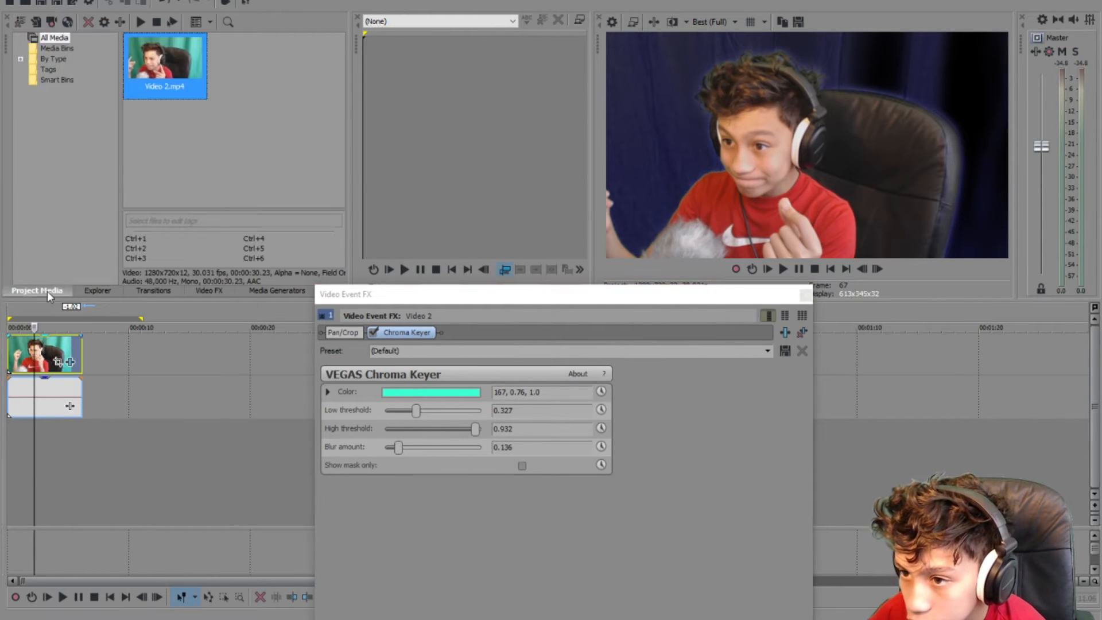
- Place the red Plaid checkerboard generator on a track beneath the keyed clip
left_click(153, 291)
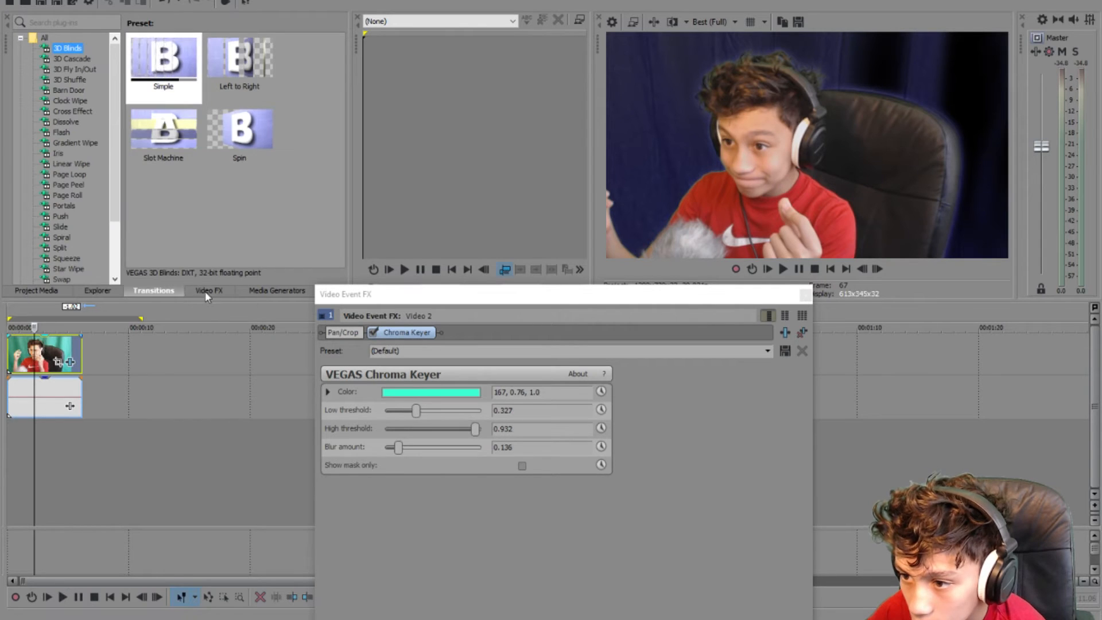
left_click(277, 291)
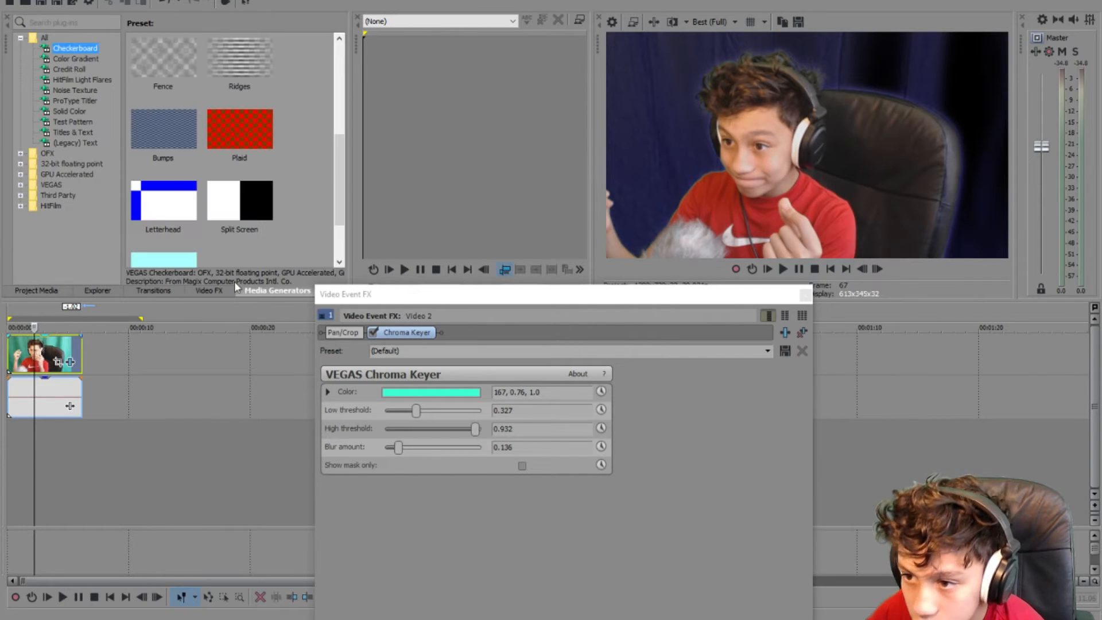
left_click(239, 129)
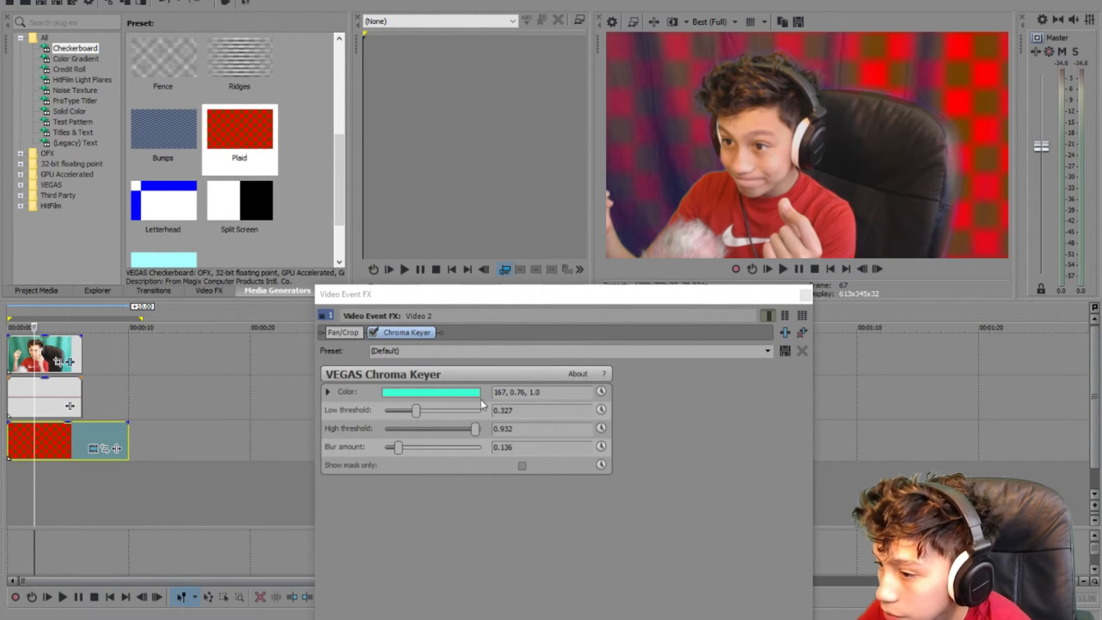
- Retune Chroma Keyer to low threshold 0.714 and high threshold 0.830
left_click_drag(417, 410, 422, 410)
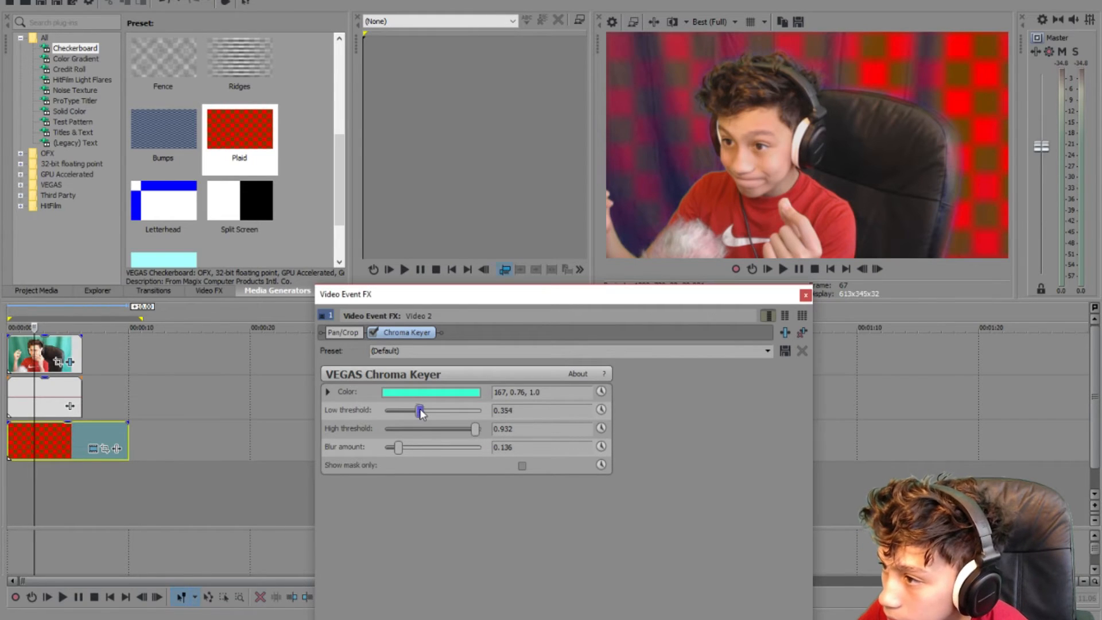
left_click_drag(422, 410, 462, 410)
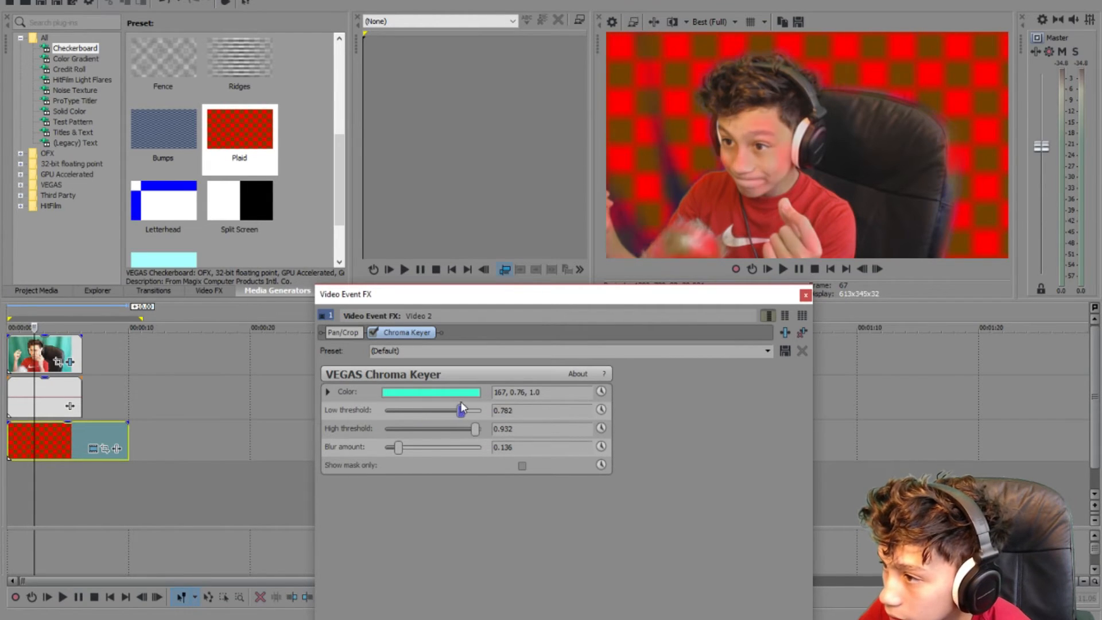
left_click_drag(460, 409, 482, 410)
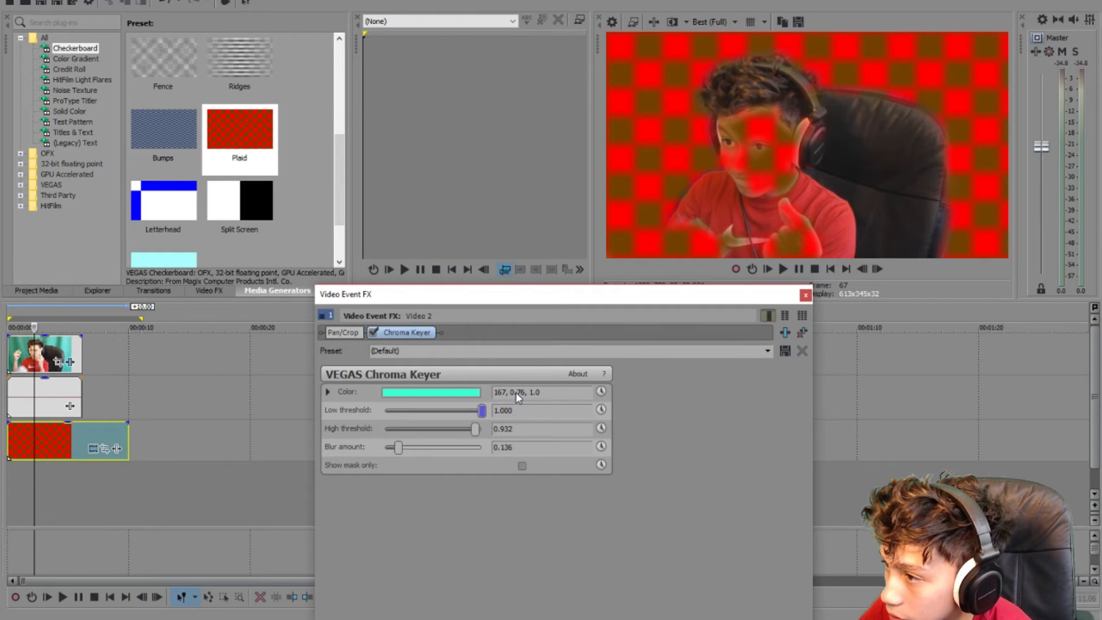
left_click_drag(482, 410, 454, 410)
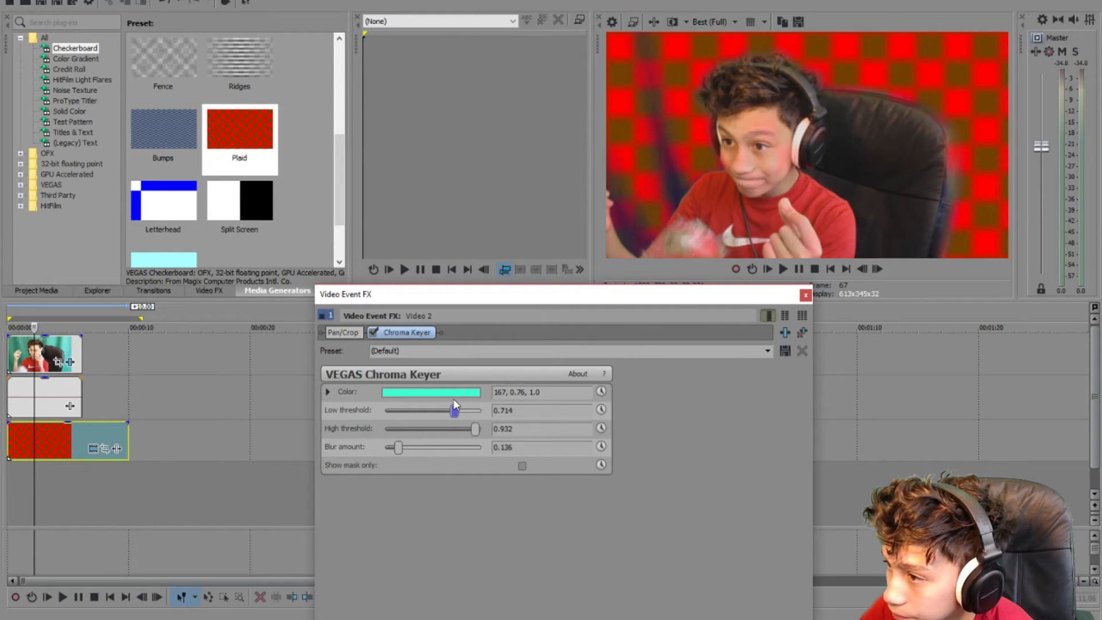
left_click_drag(475, 429, 460, 429)
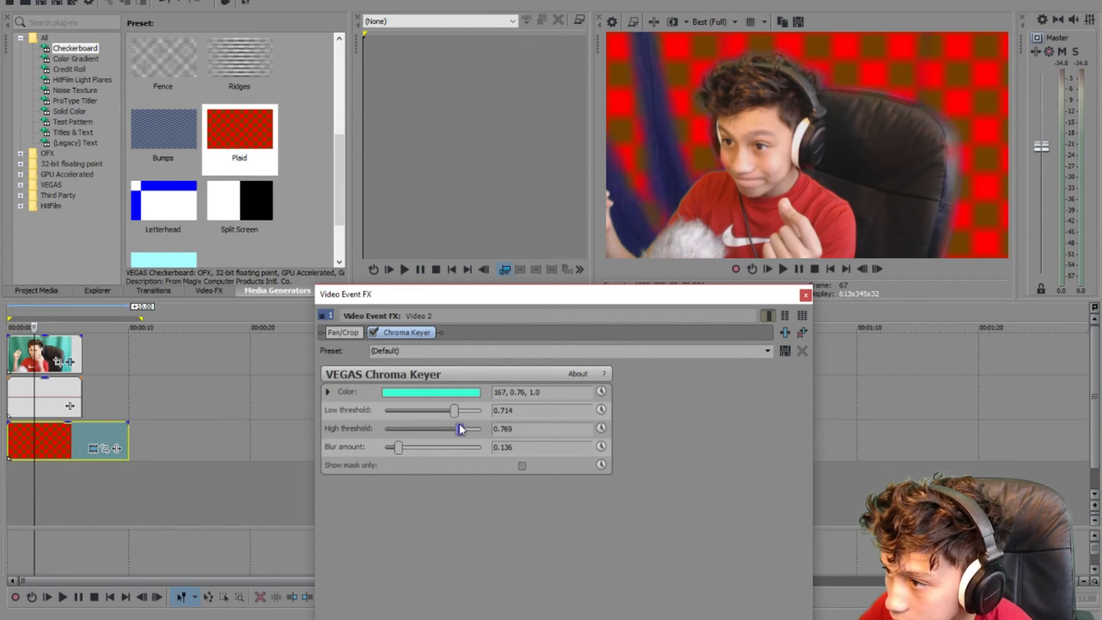
left_click_drag(456, 428, 461, 429)
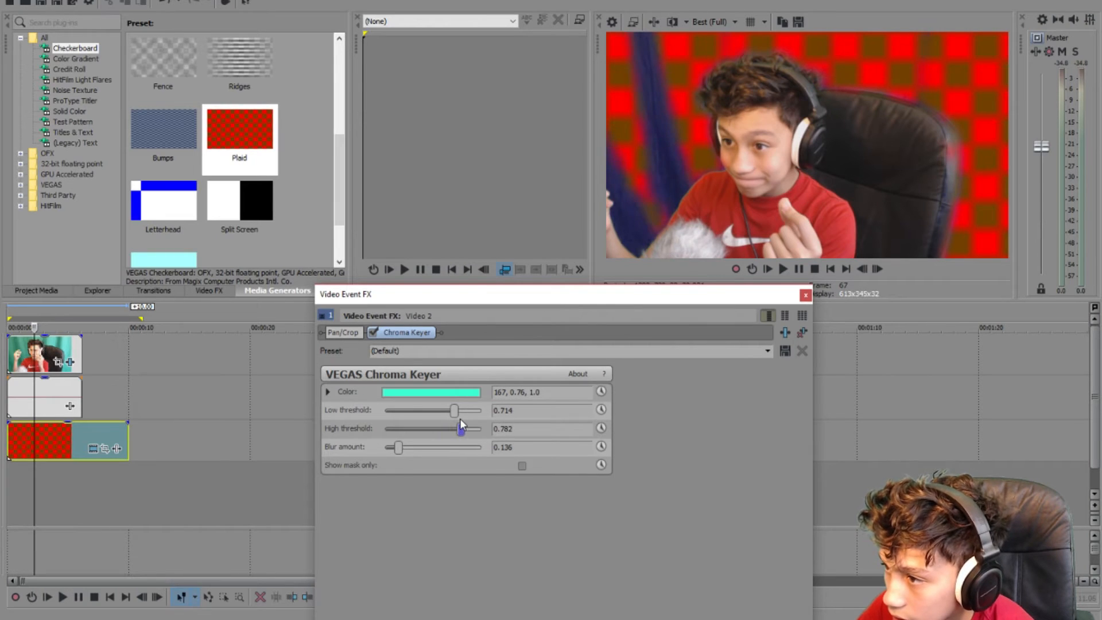
left_click_drag(460, 429, 470, 429)
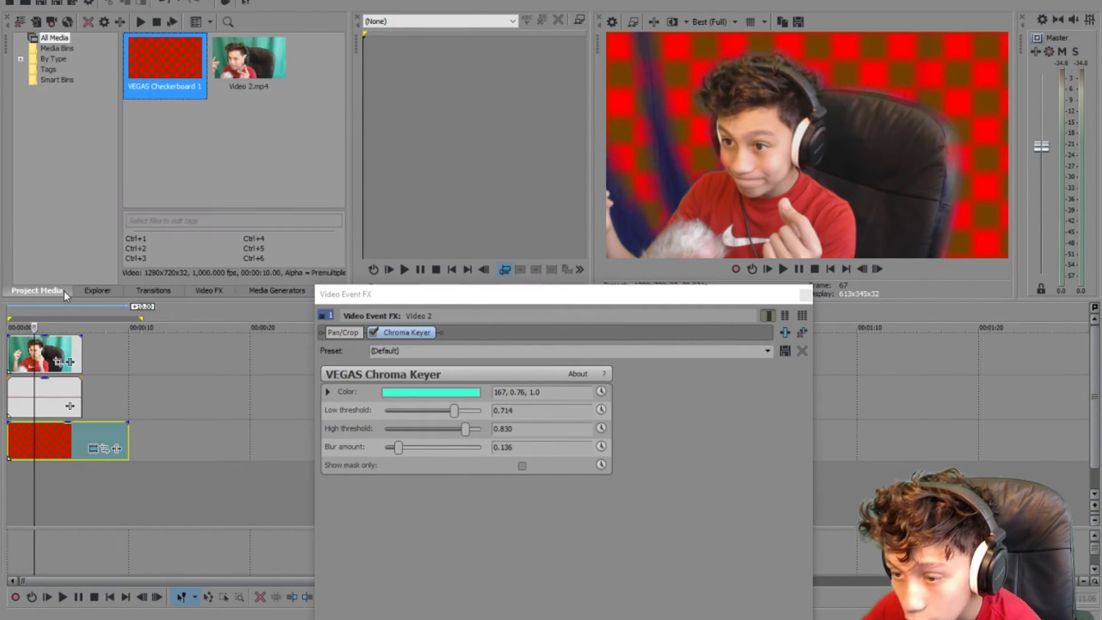
left_click(209, 290)
type("ch")
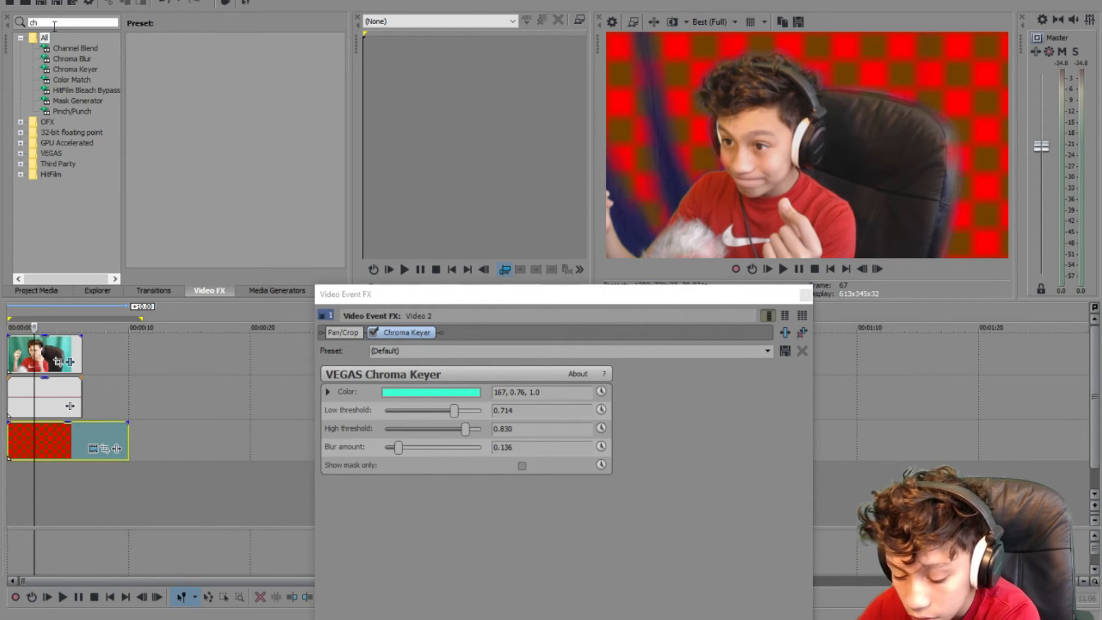
- Apply Color Curves to the keyed clip and bend its RGB curve upward
type("color")
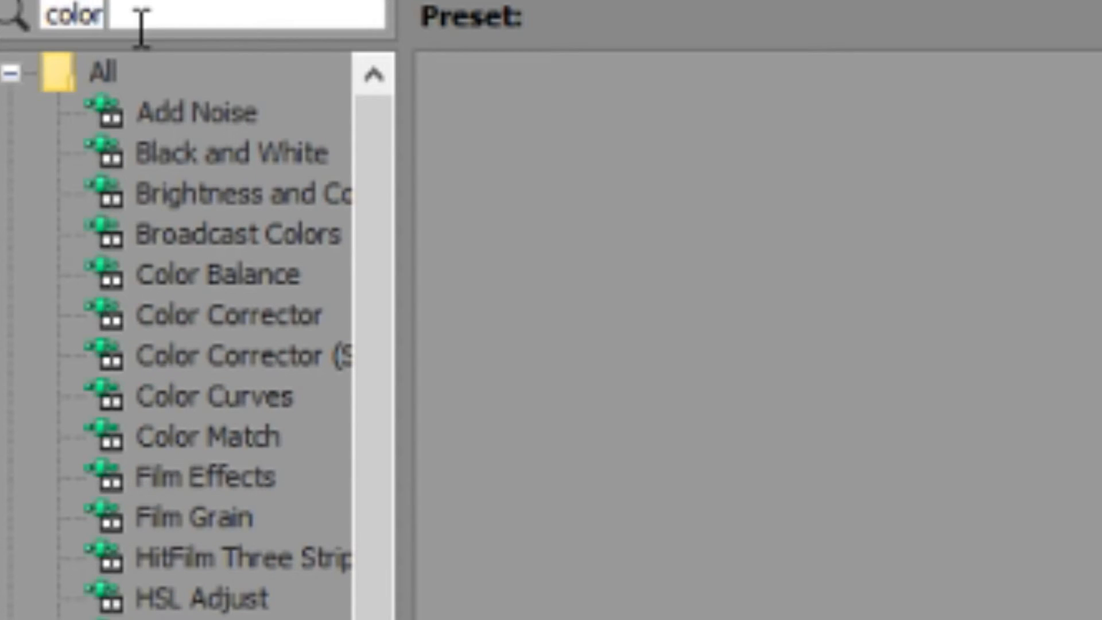
mouse_move(253, 439)
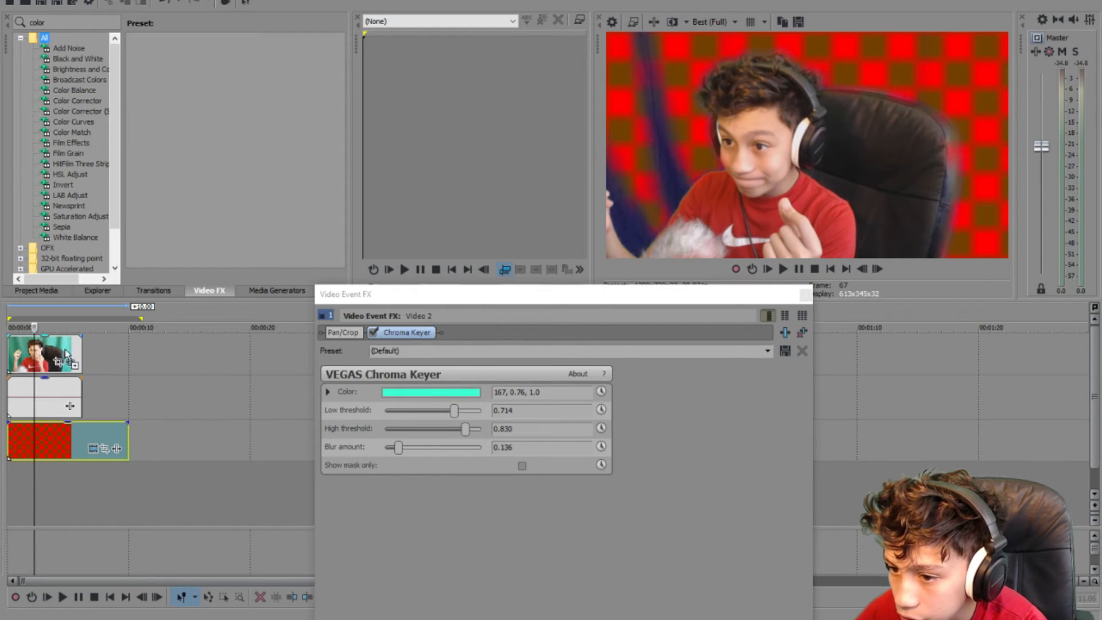
left_click(474, 332)
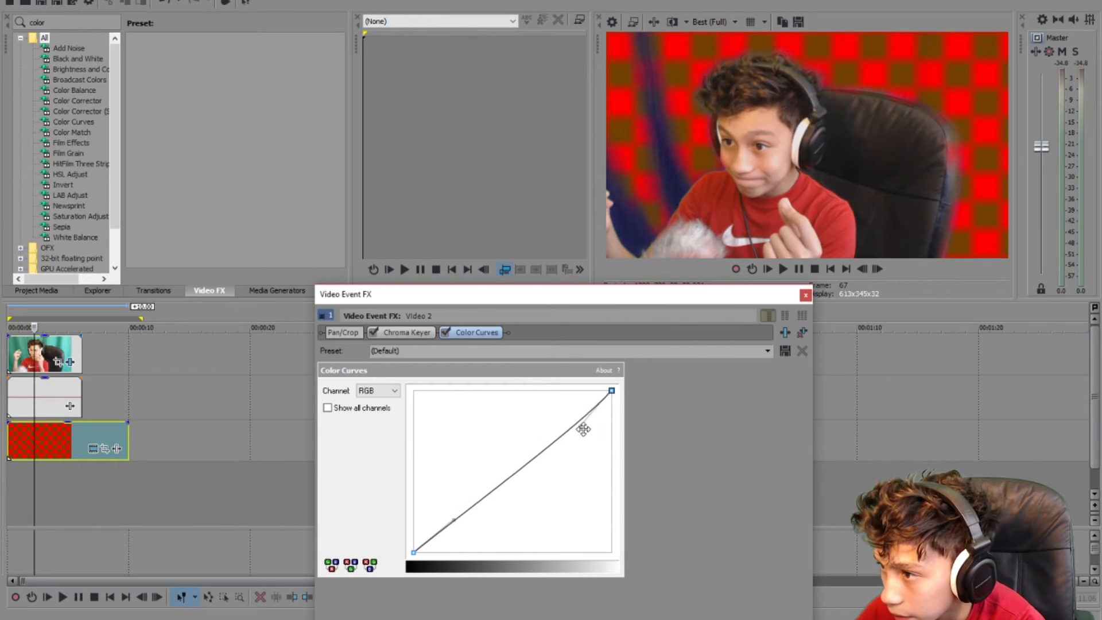
left_click_drag(583, 429, 455, 519)
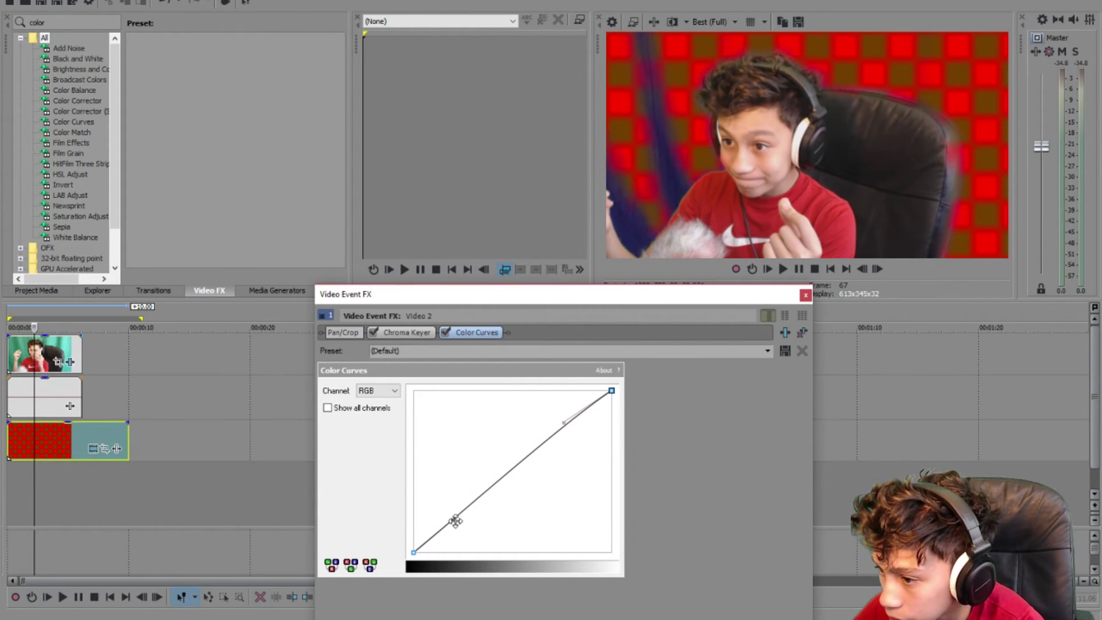
left_click_drag(455, 520, 447, 509)
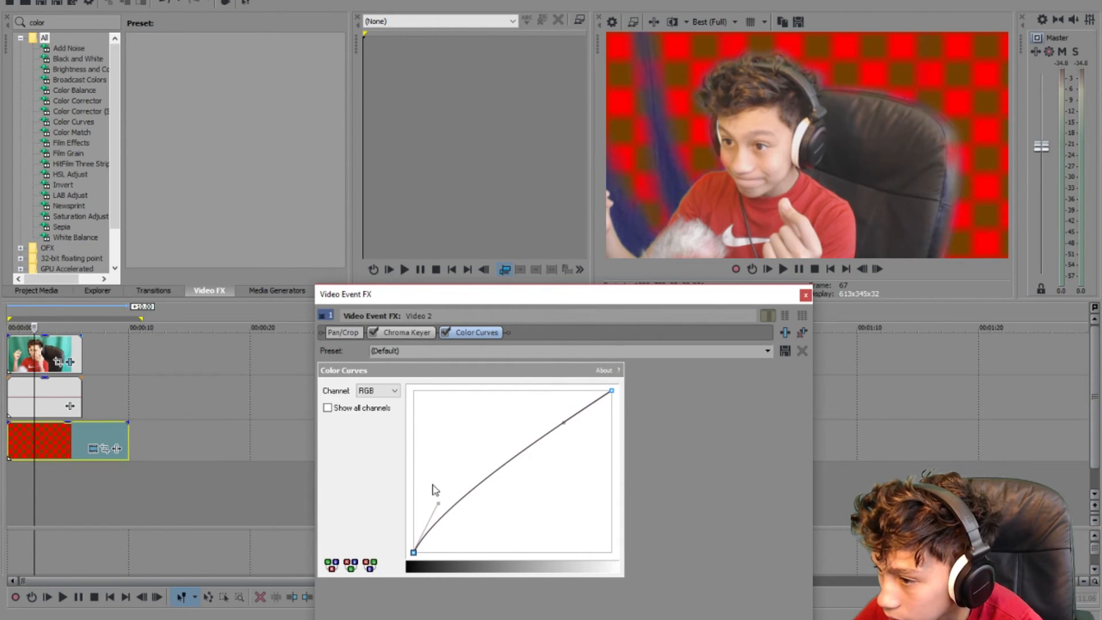
left_click(407, 332)
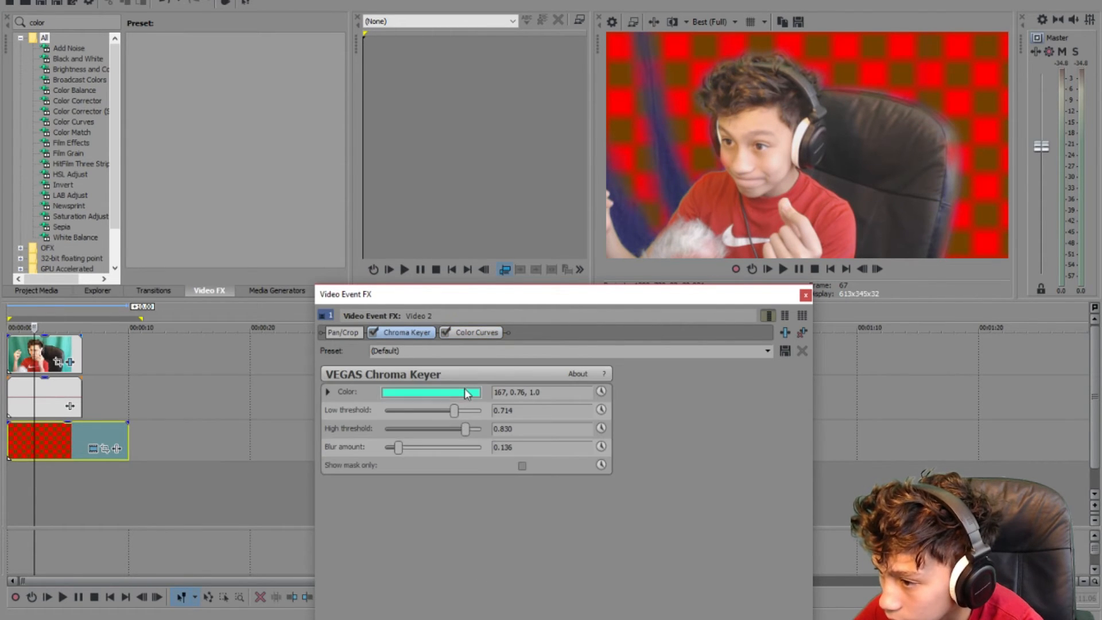
- Change the Chroma Keyer key colour to HSV 167, 0.86, 0.88 and close the effects
left_click(431, 392)
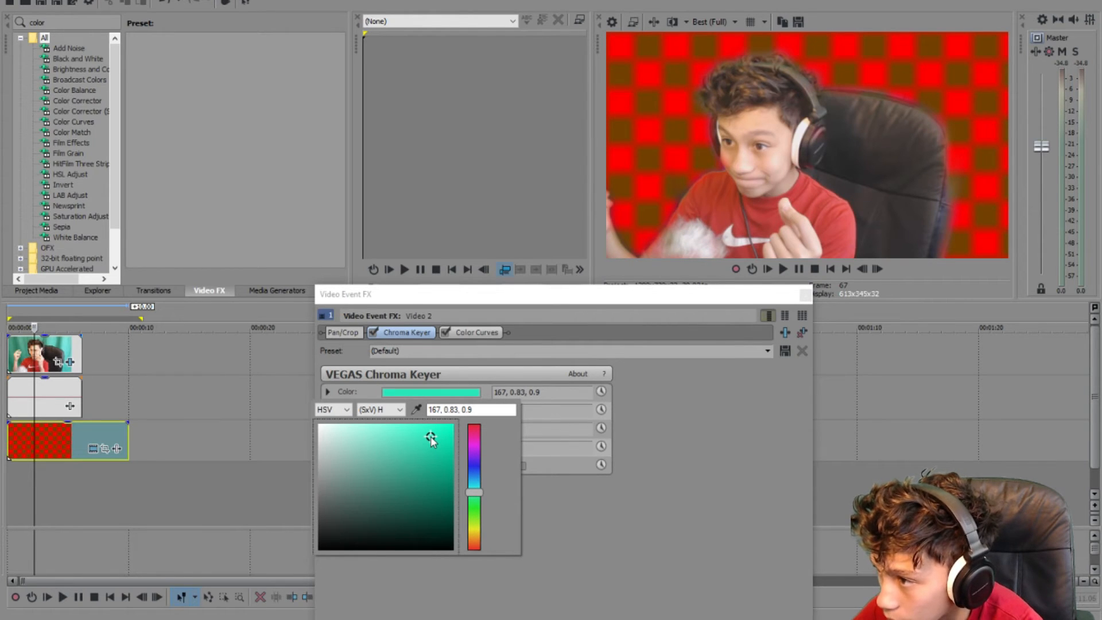
left_click(430, 439)
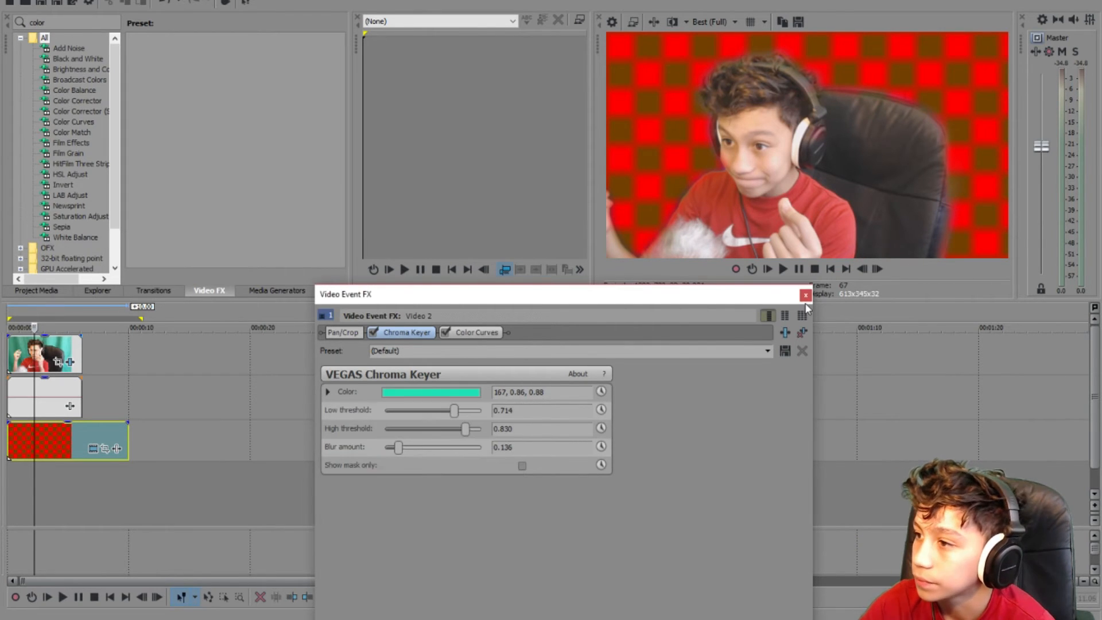
left_click(803, 294)
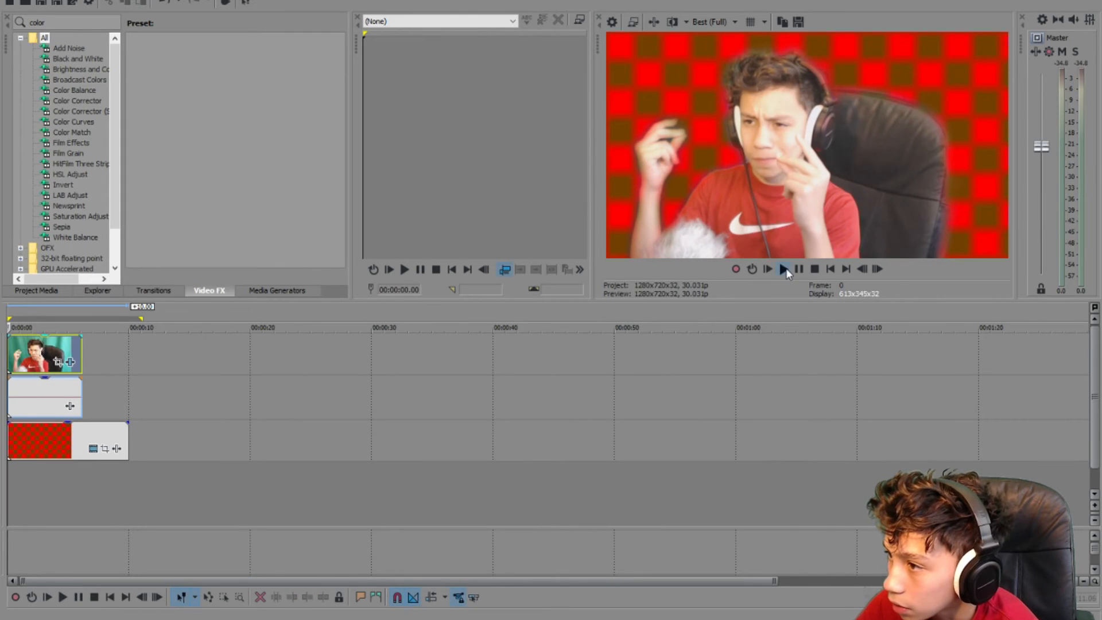
- Play the keyed clip over the red checkerboard, then pause
left_click(784, 269)
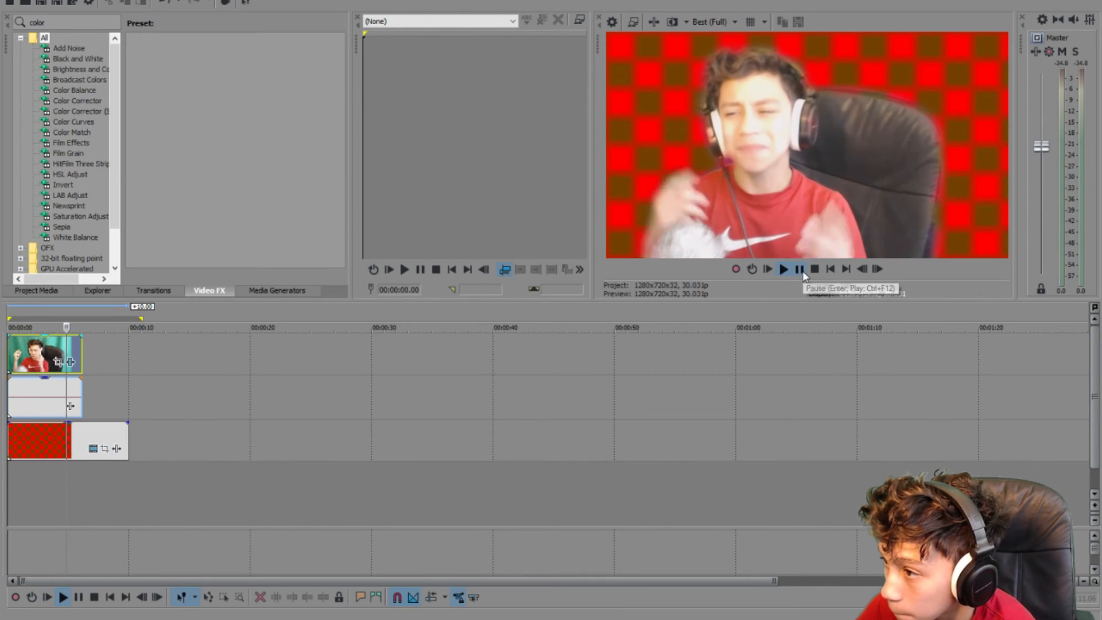
left_click(784, 270)
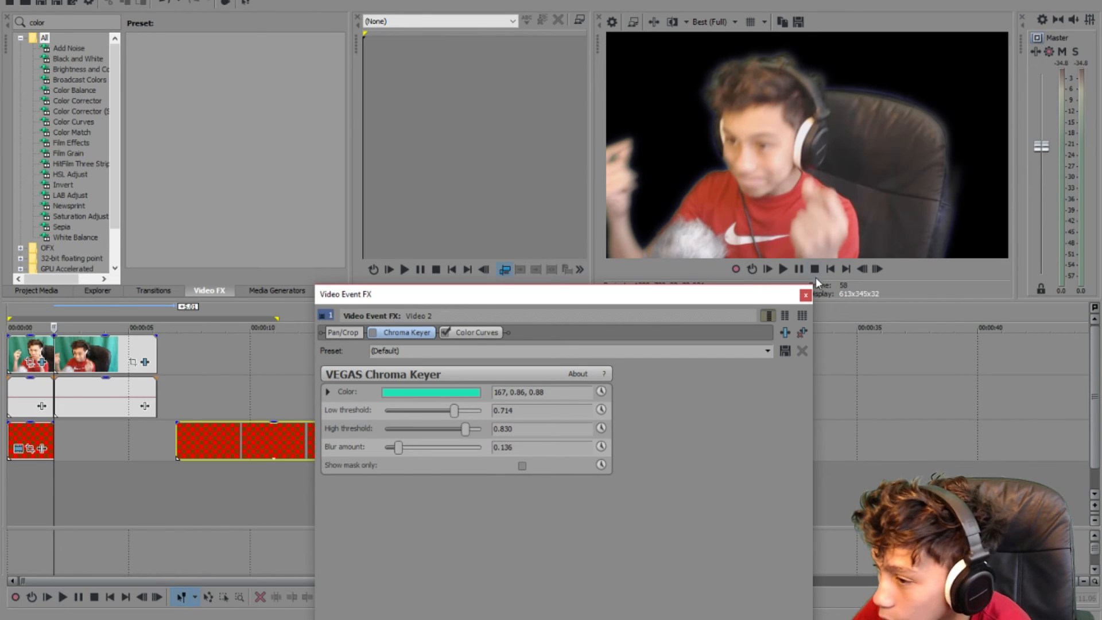
mouse_move(804, 295)
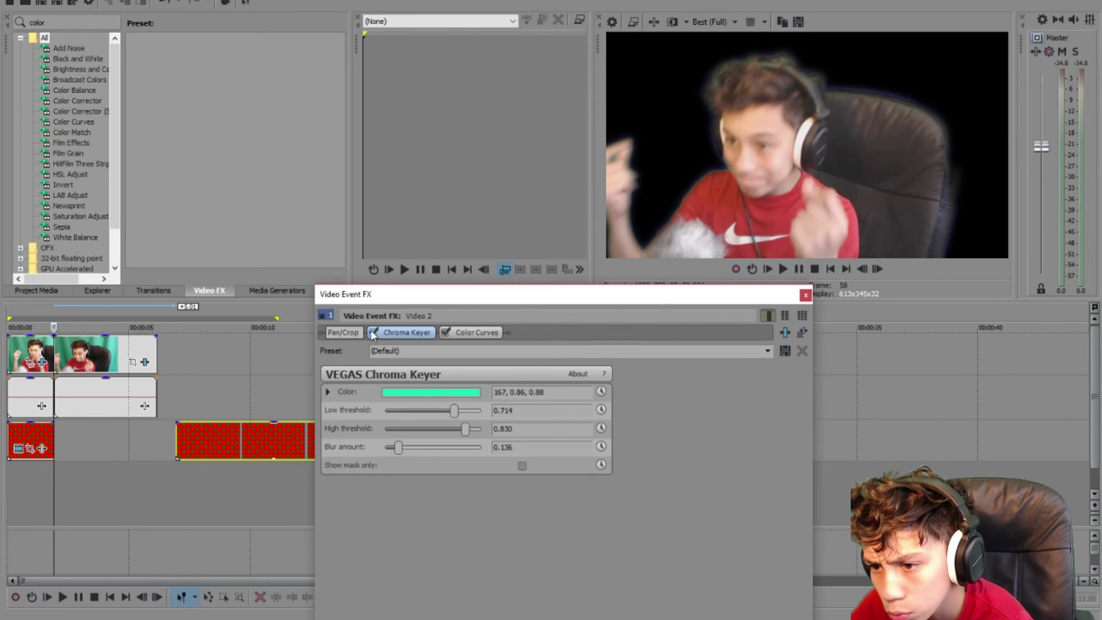
- Toggle the Chroma Keyer checkbox in the clip's FX chain
left_click(803, 295)
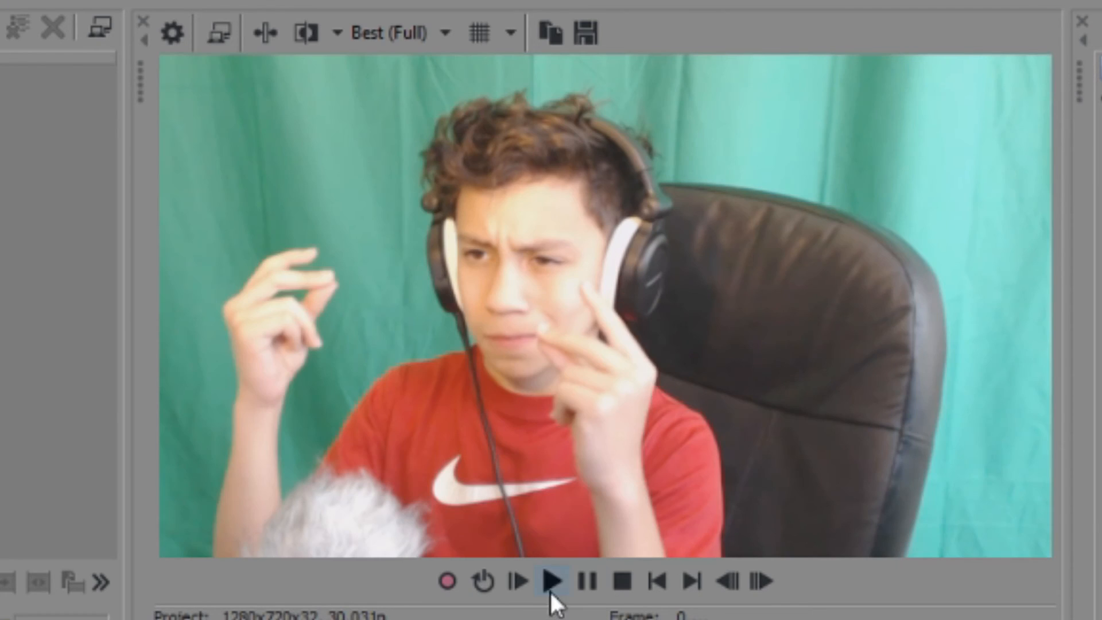
- Play the checkerboard composite through twice, then stop back at the start
left_click(553, 594)
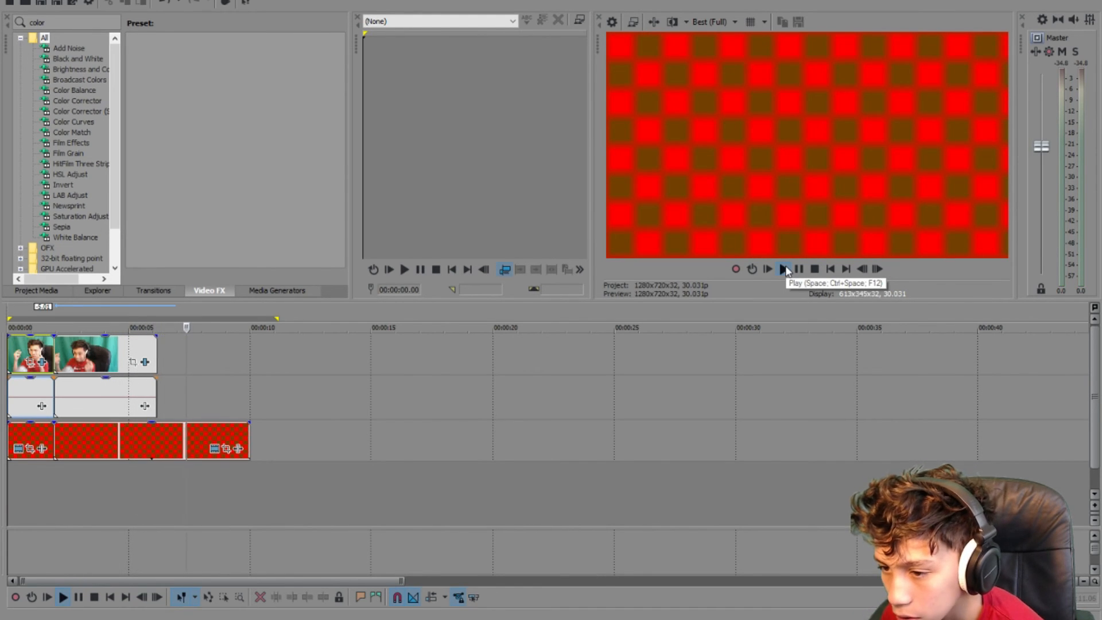
left_click(784, 269)
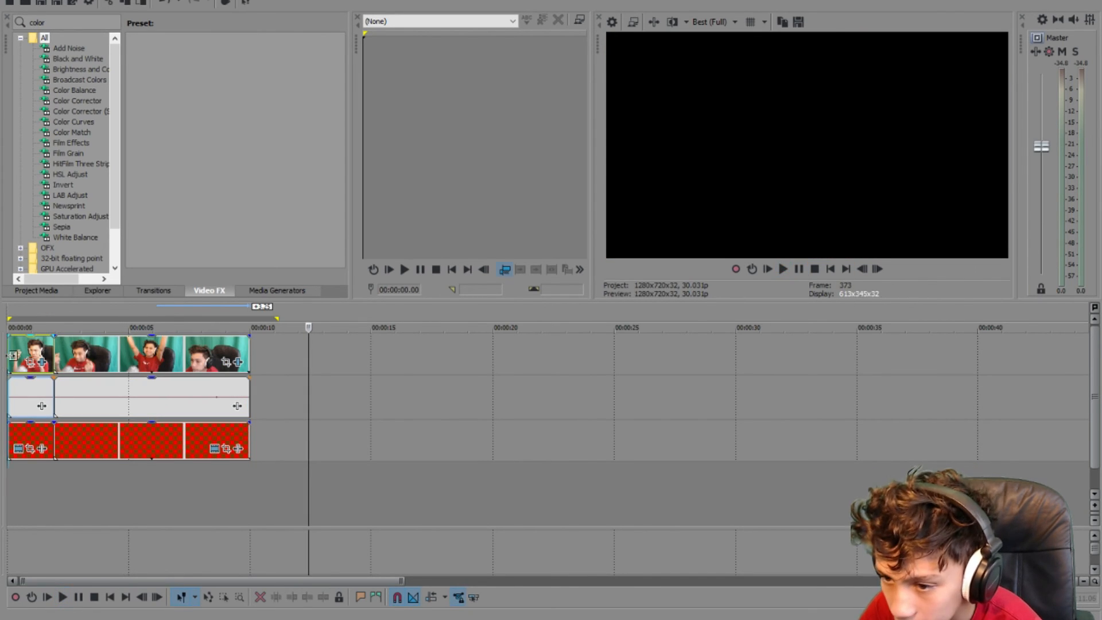
left_click(783, 269)
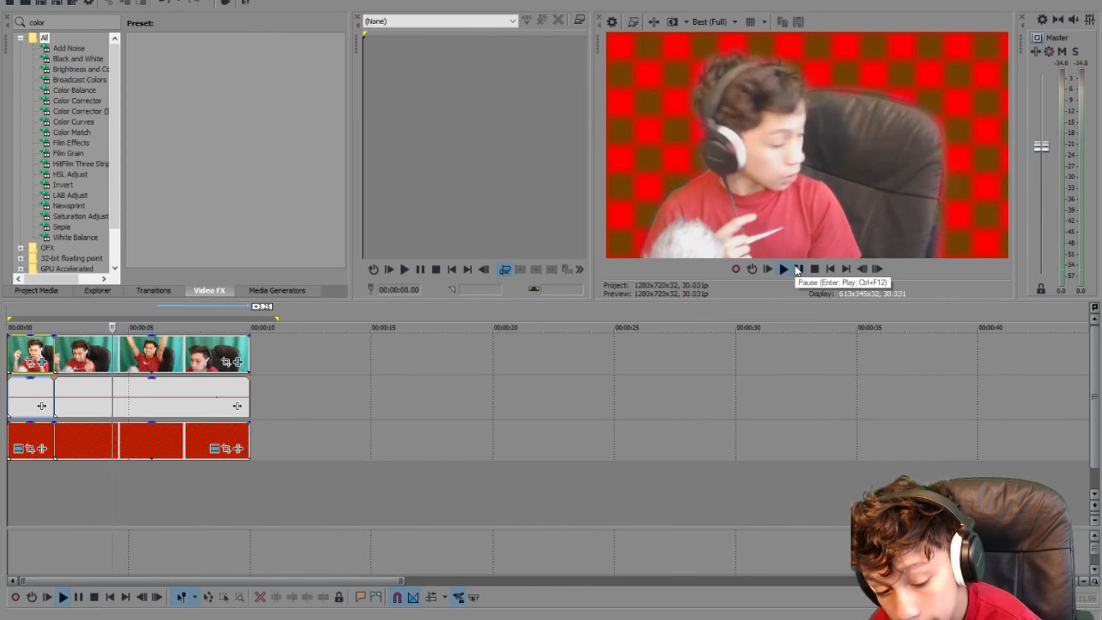
left_click(782, 270)
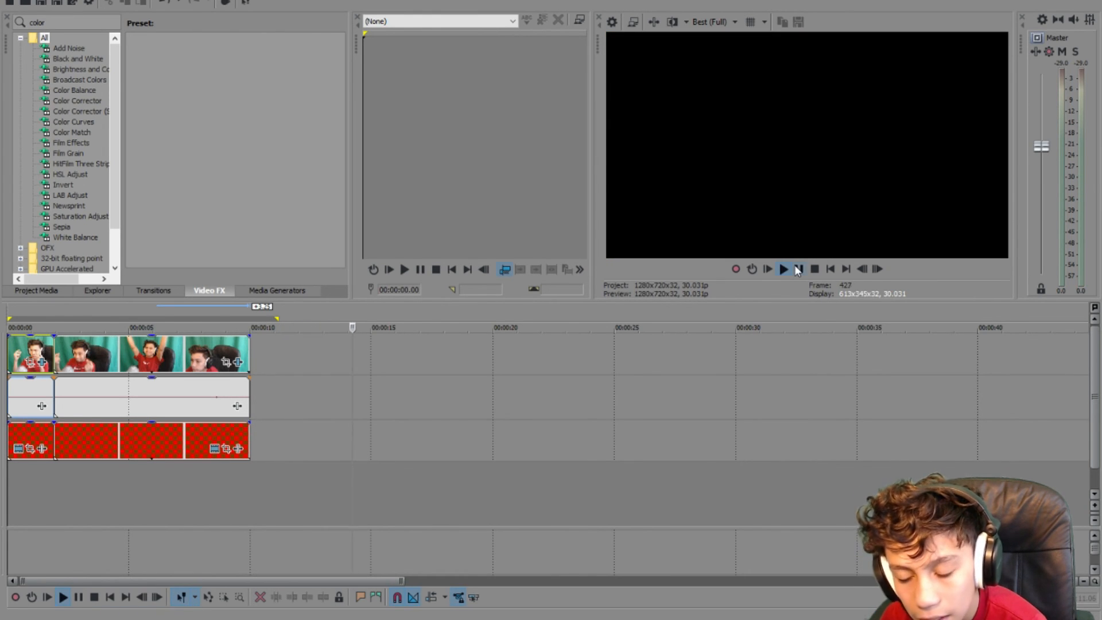
left_click(798, 268)
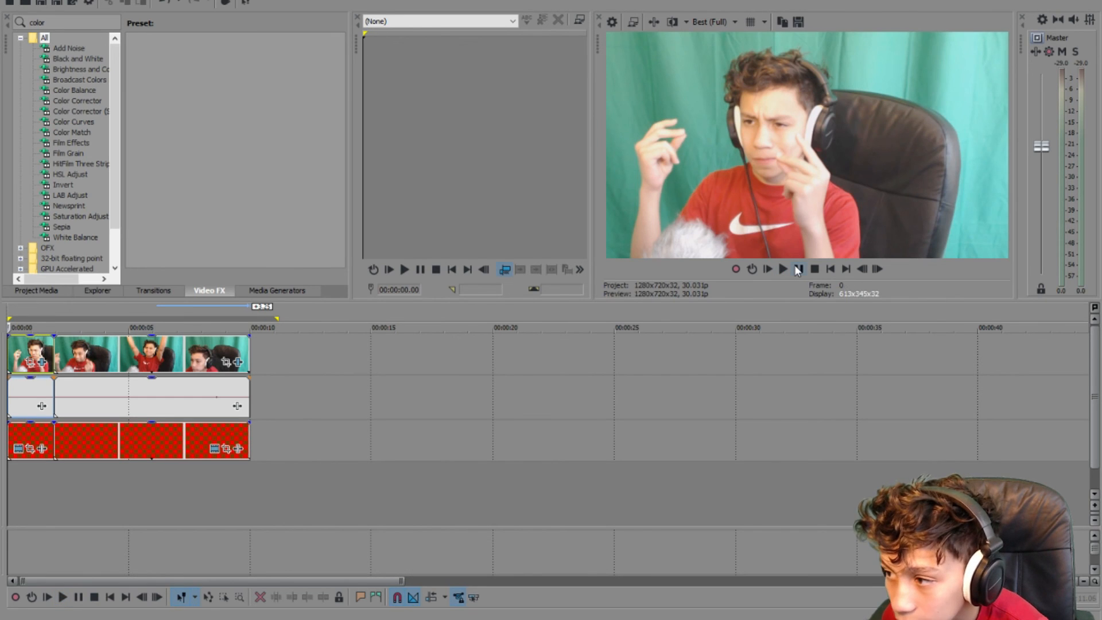